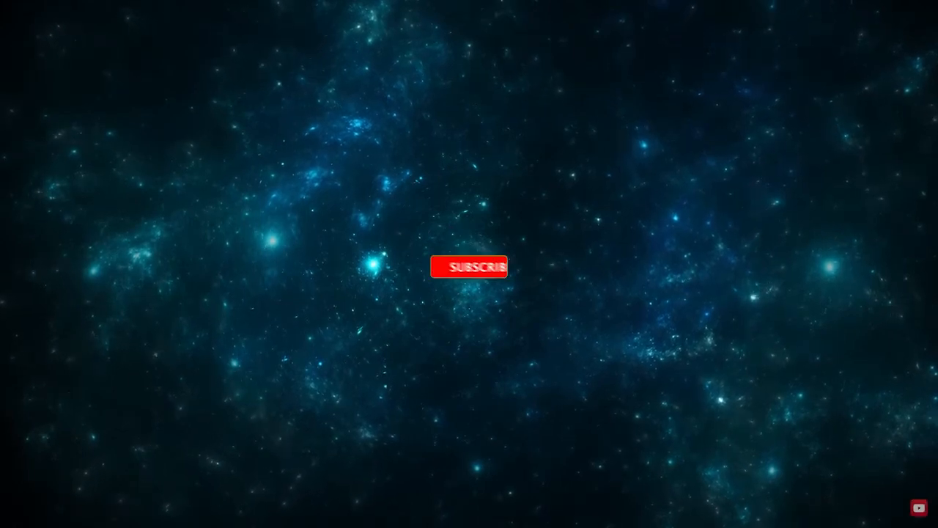
left_click(469, 266)
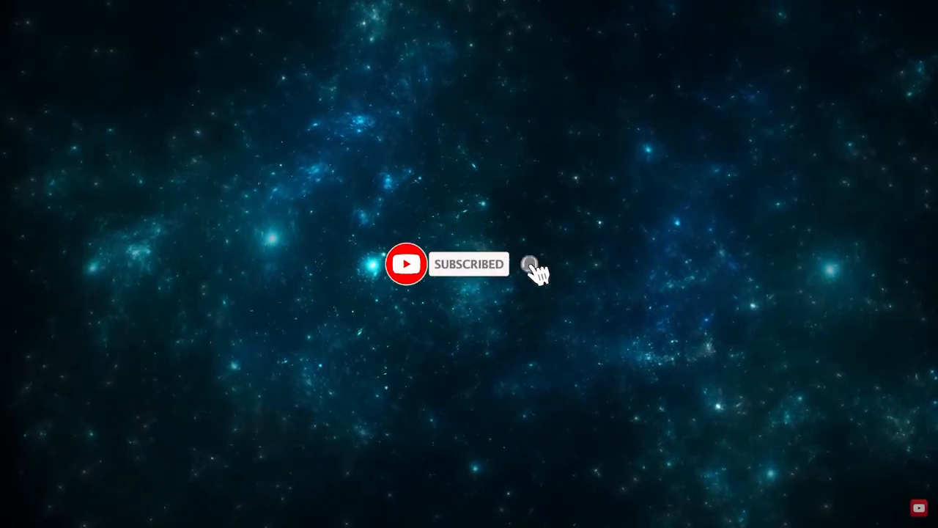